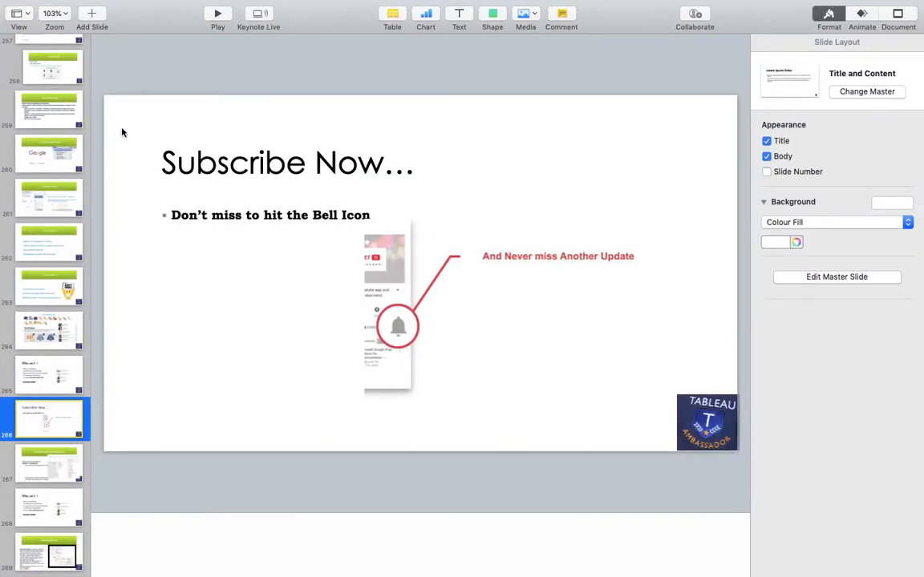
Step: Present the 'Who am I?' slide full screen and advance to the Multiple Select with Parameter(Set) slide
left_click(51, 377)
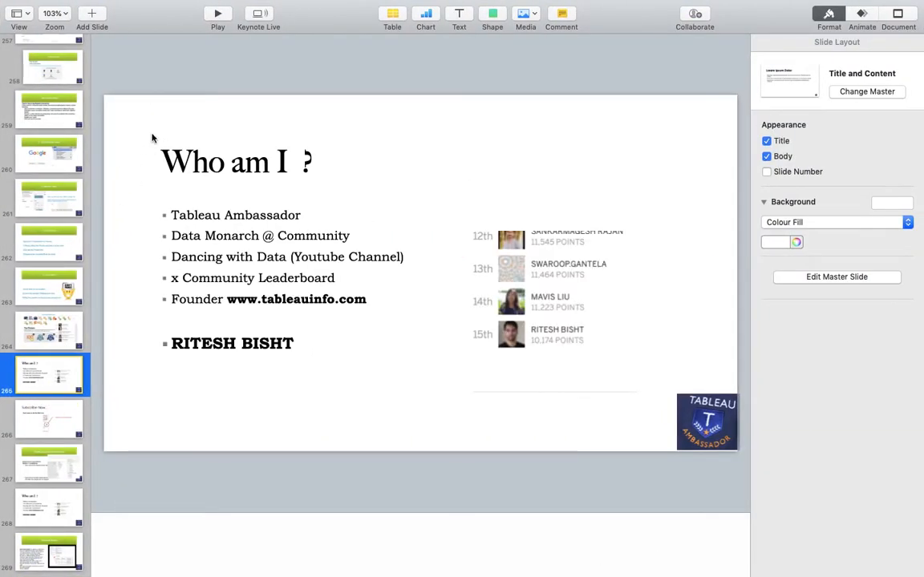
left_click(215, 13)
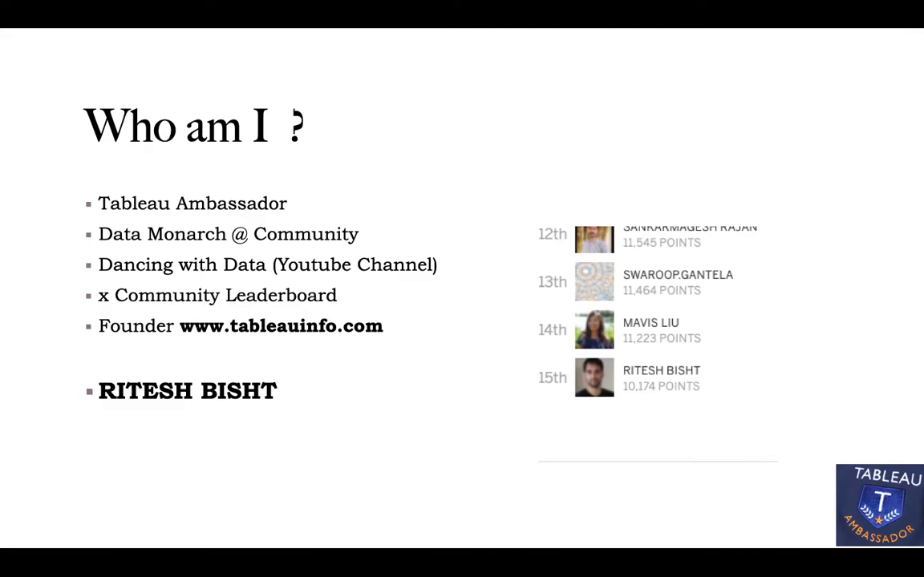
key("Right")
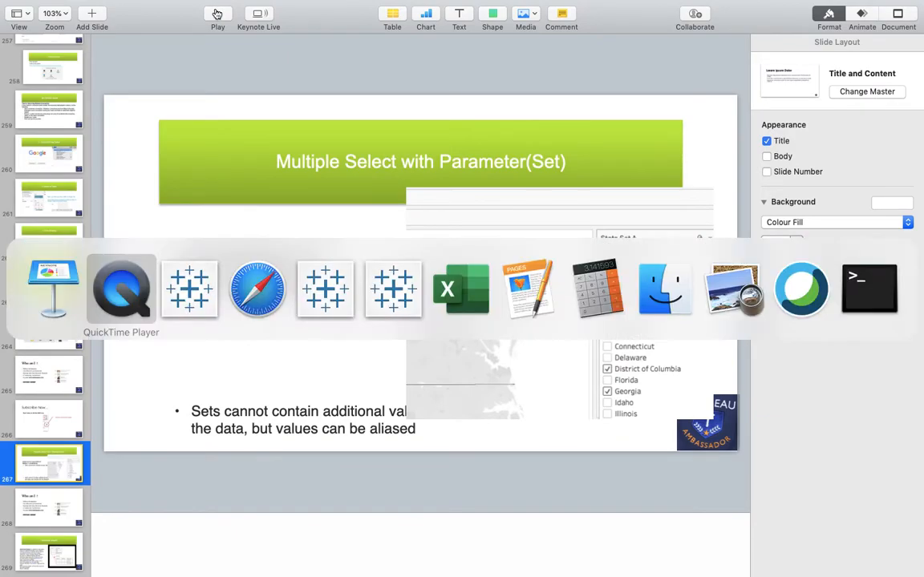
Step: Bring the Safari tab with the 'Select All option in Tableau Parameter' tutorial to the front
left_click(121, 288)
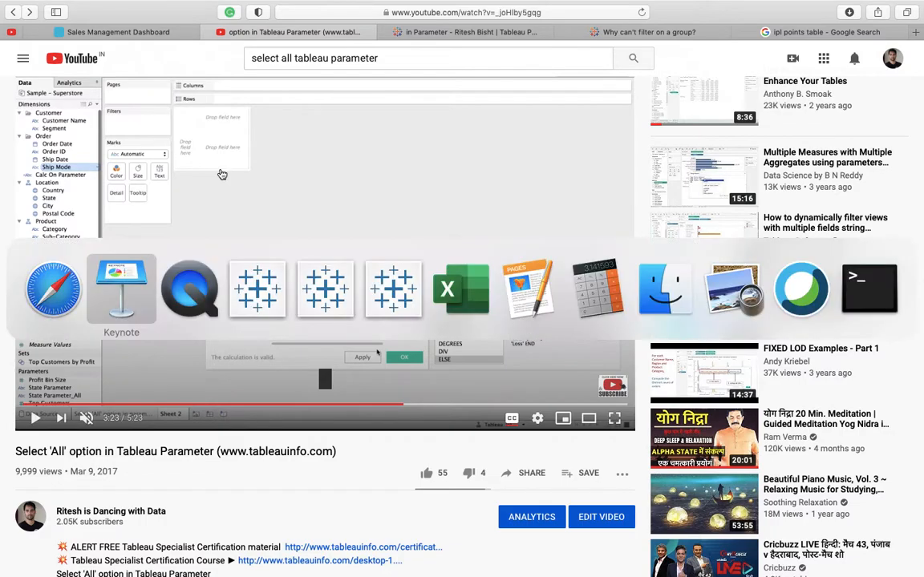
mouse_move(189, 289)
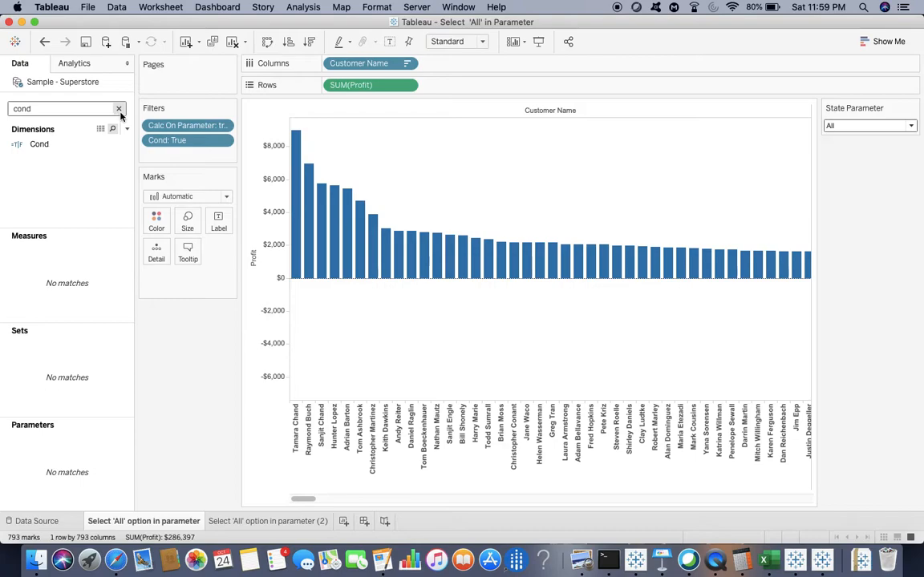
Step: Review the State Parameter's list of values (states plus All and SGroup) and close it unchanged
left_click(119, 109)
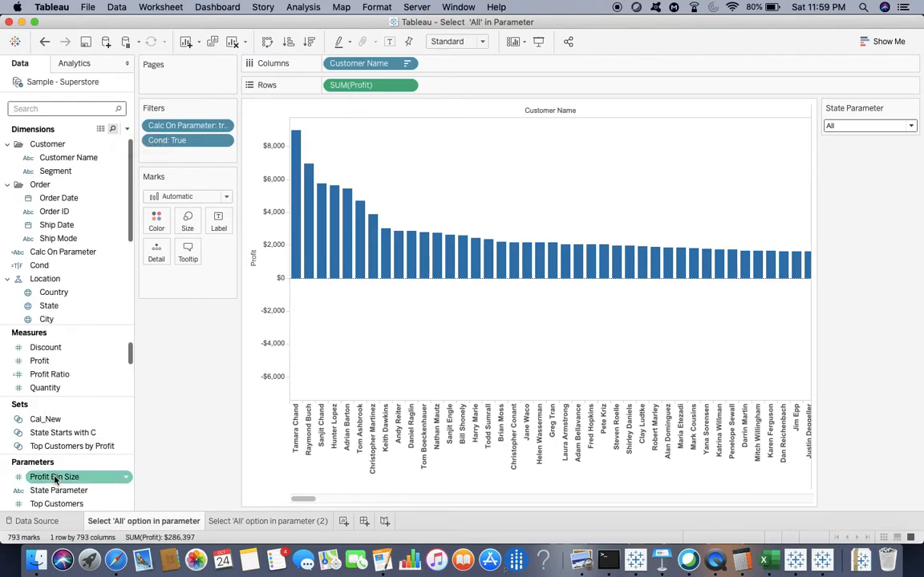
right_click(58, 490)
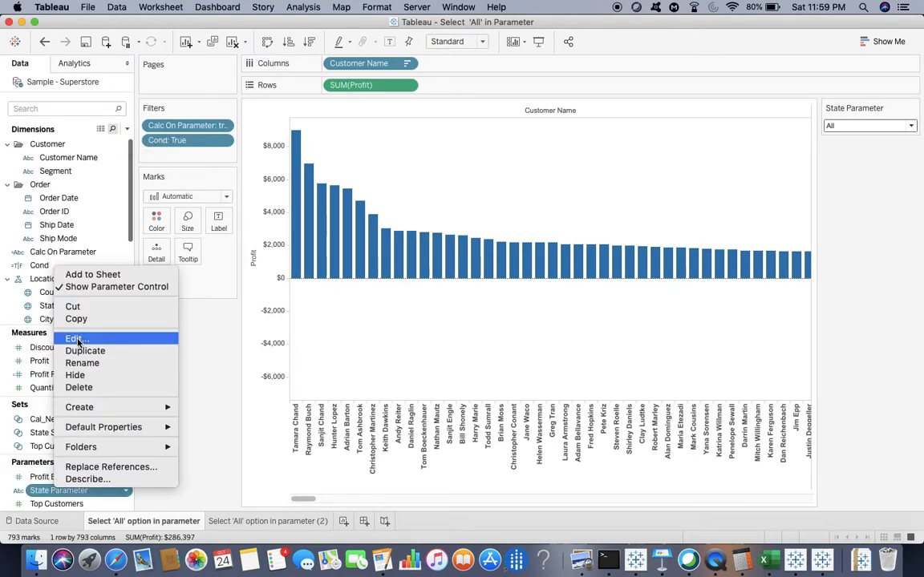
left_click(70, 337)
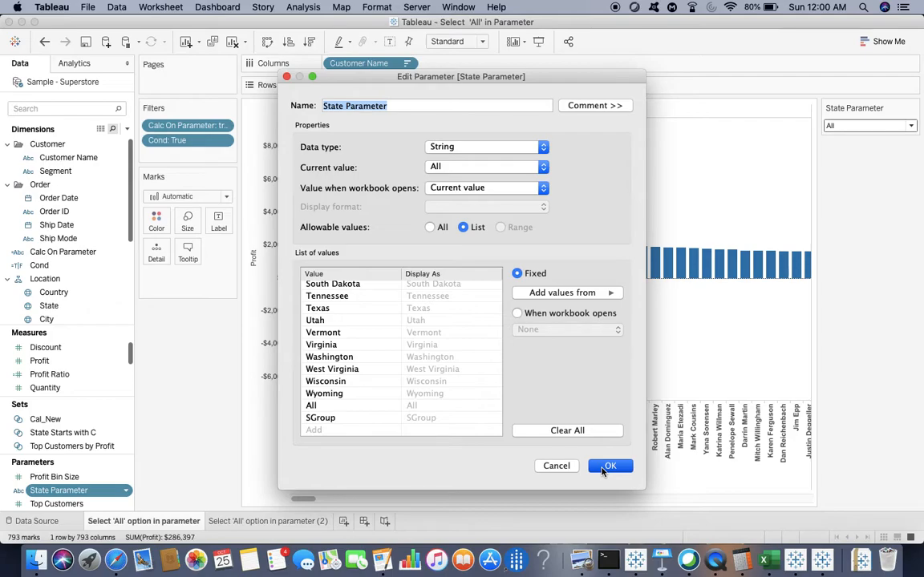
left_click(609, 465)
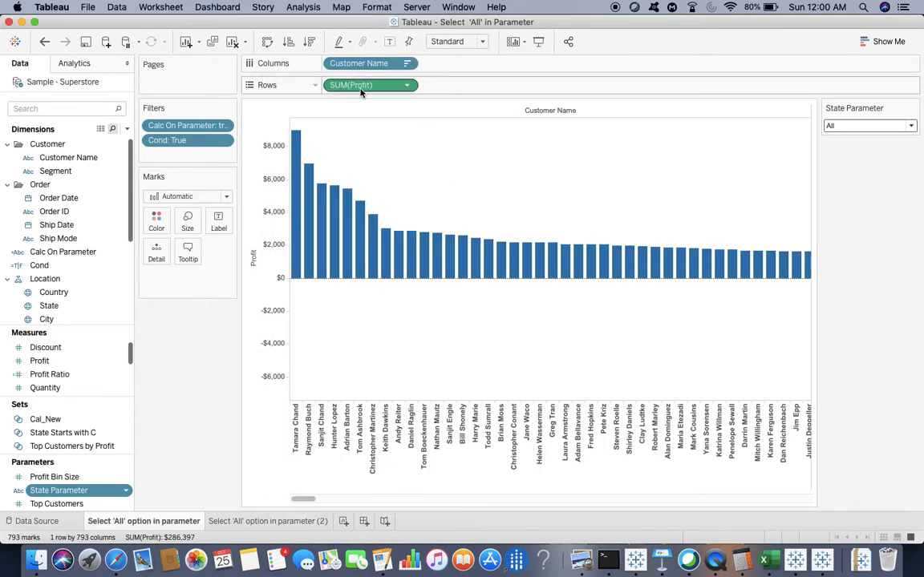
mouse_move(359, 93)
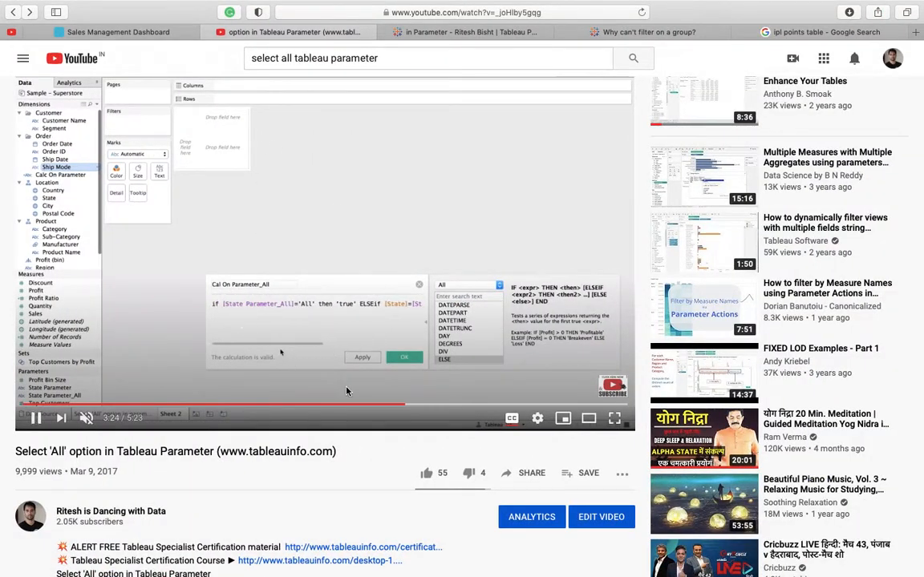
mouse_move(616, 419)
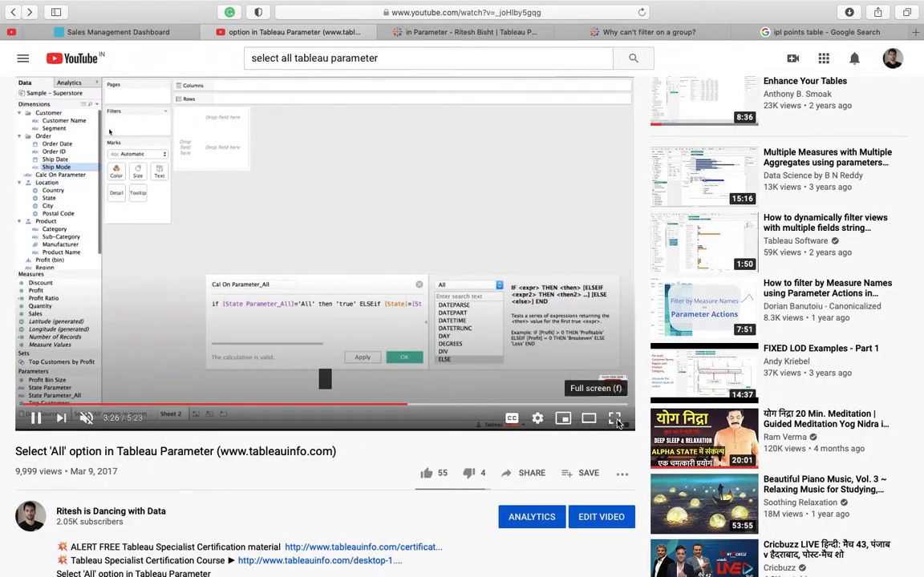
Step: Play the tutorial full screen from about 3:08 and pause on the Cal On Parameter_All formula
left_click(616, 418)
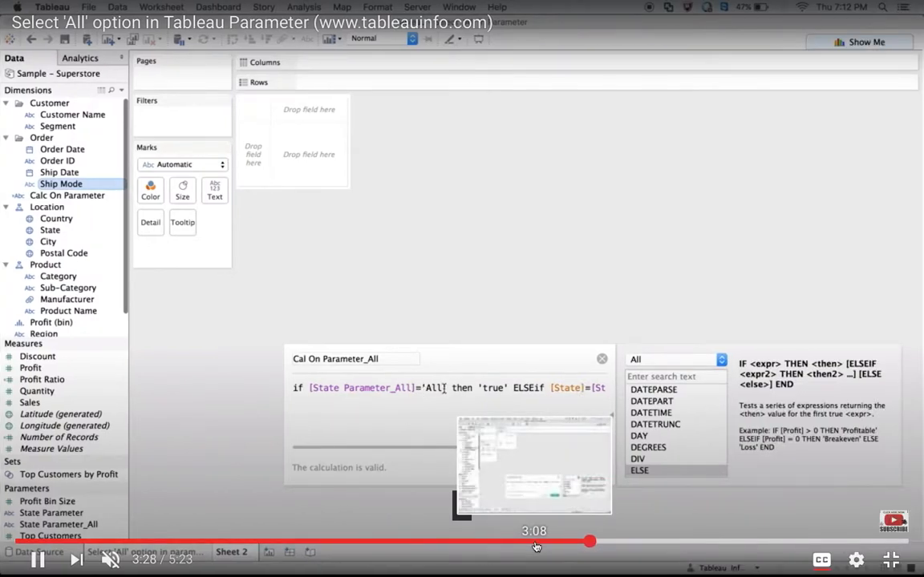
left_click_drag(591, 542, 522, 542)
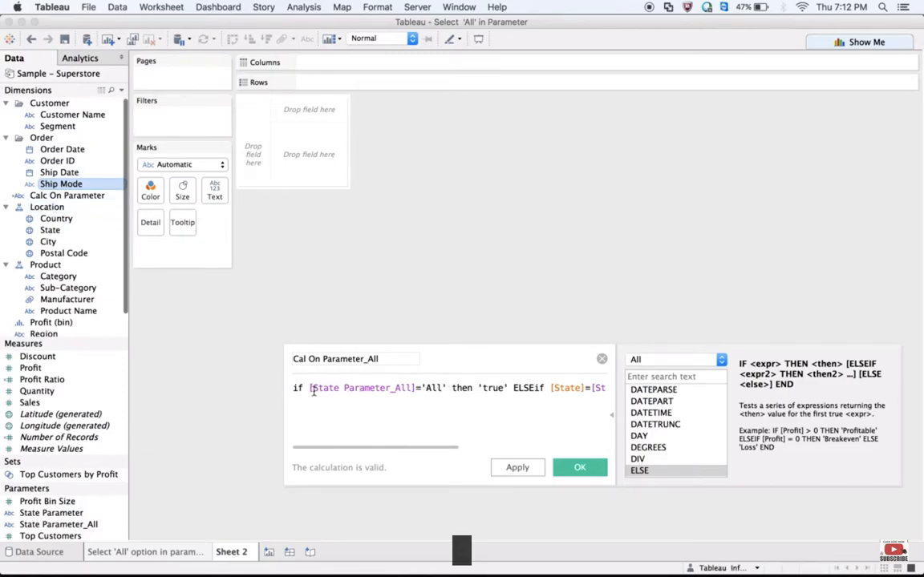
left_click_drag(313, 389, 421, 388)
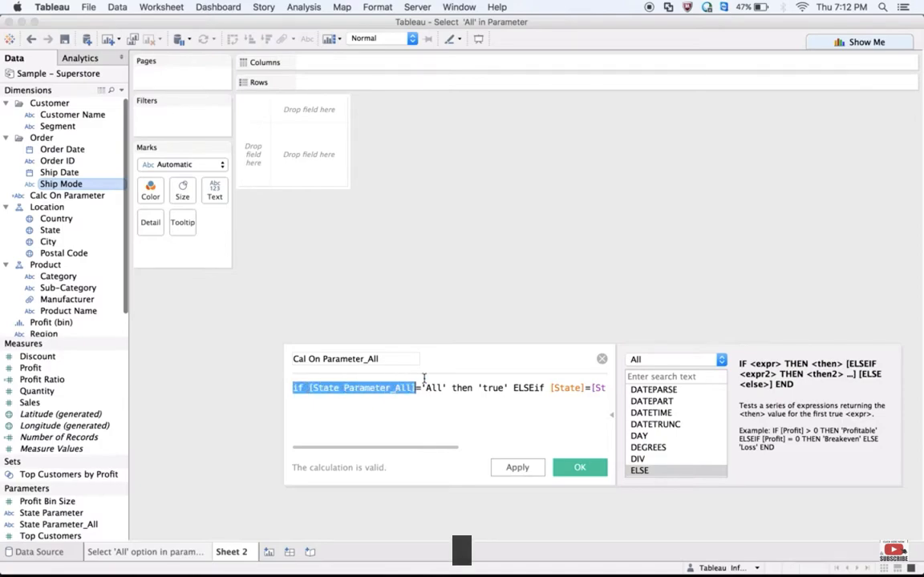
left_click_drag(414, 387, 473, 386)
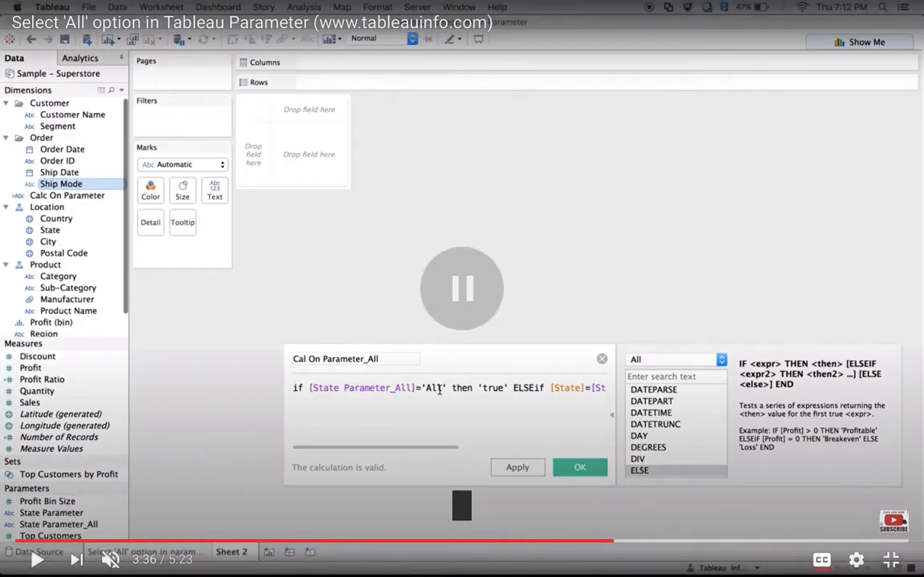
left_click(579, 468)
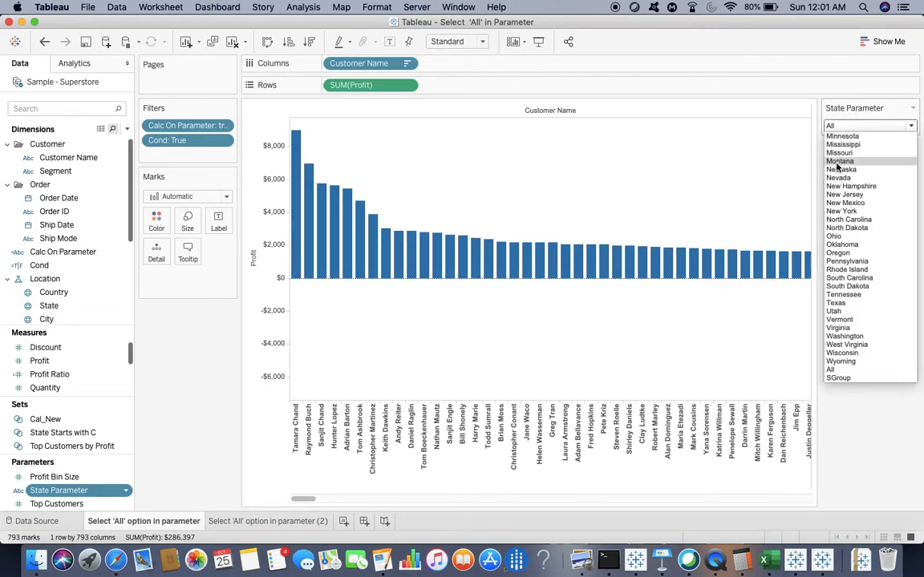
Step: Filter the customer profit bars to Montana via the State Parameter, then set it back to All
left_click(840, 160)
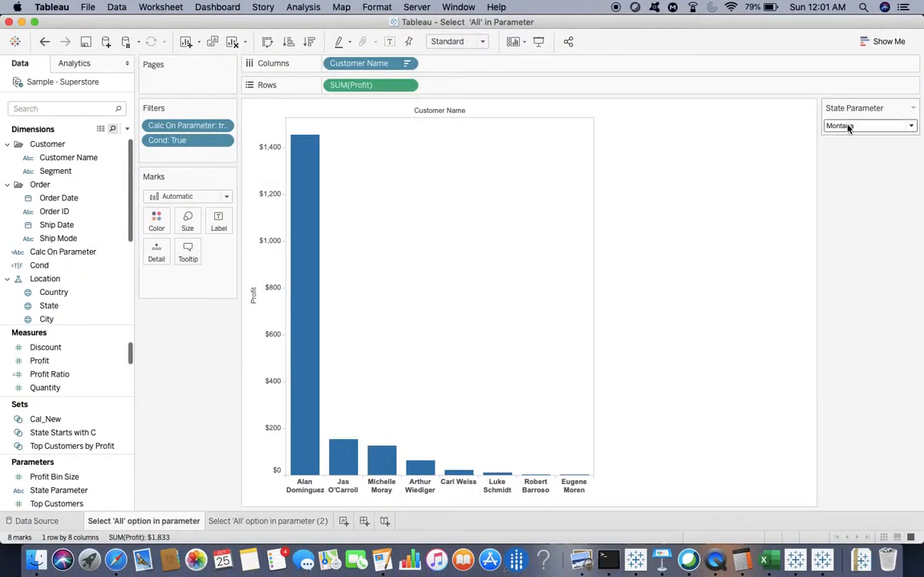
left_click(909, 125)
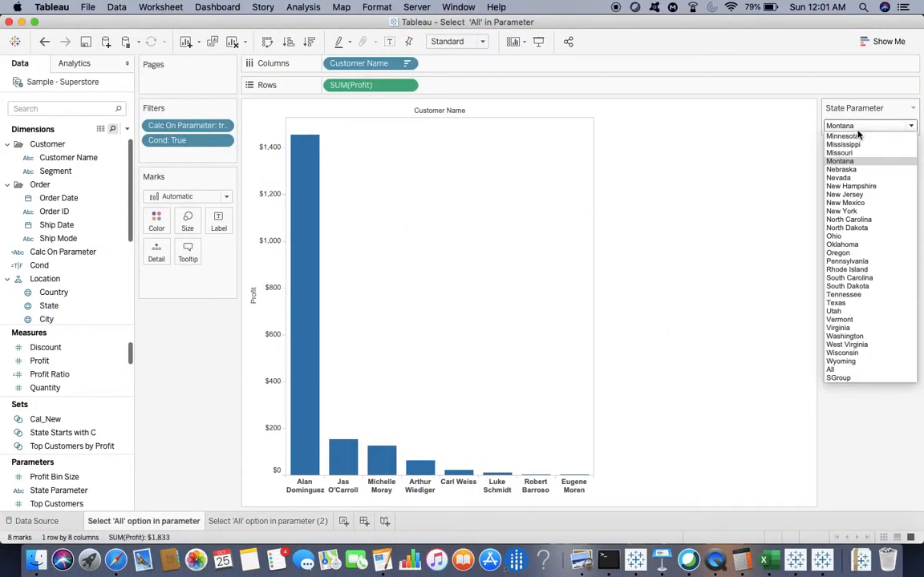
left_click(828, 367)
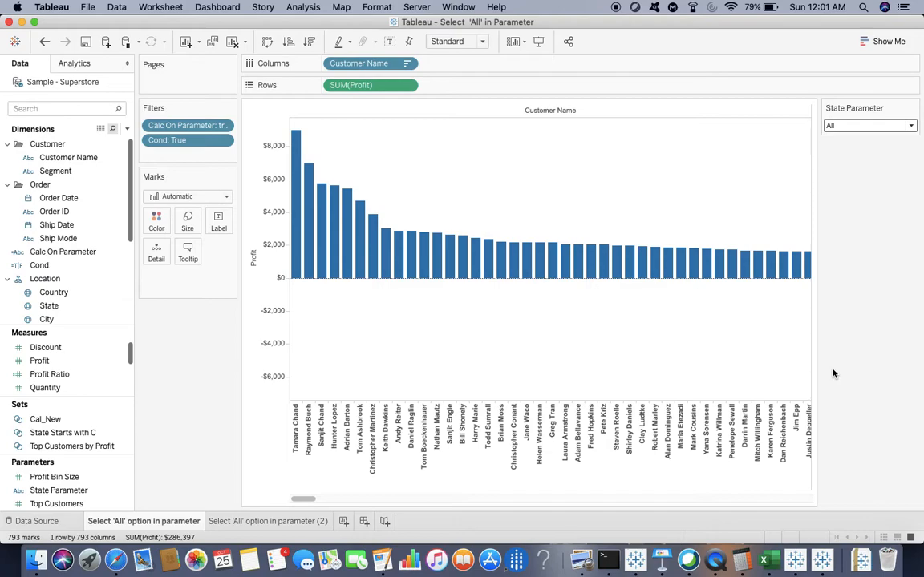
mouse_move(853, 401)
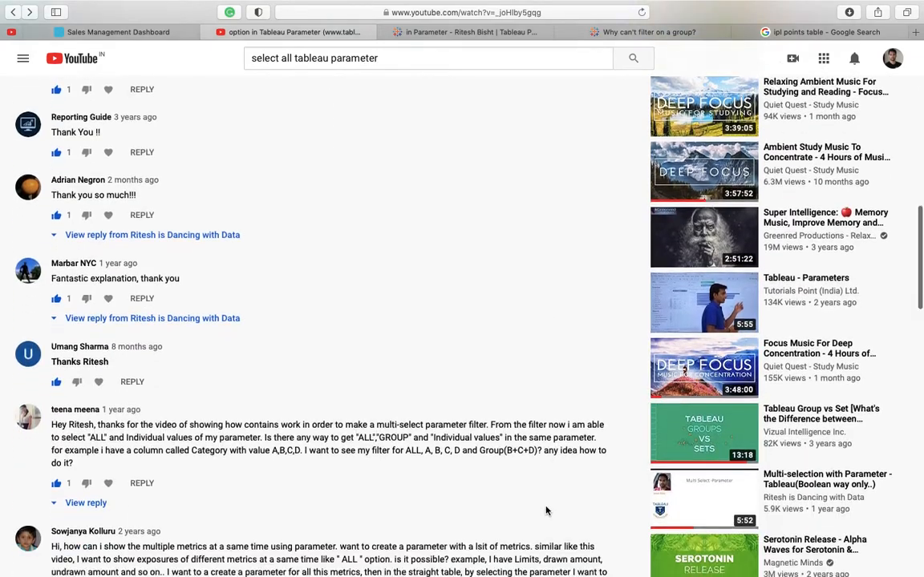
scroll("down", 3)
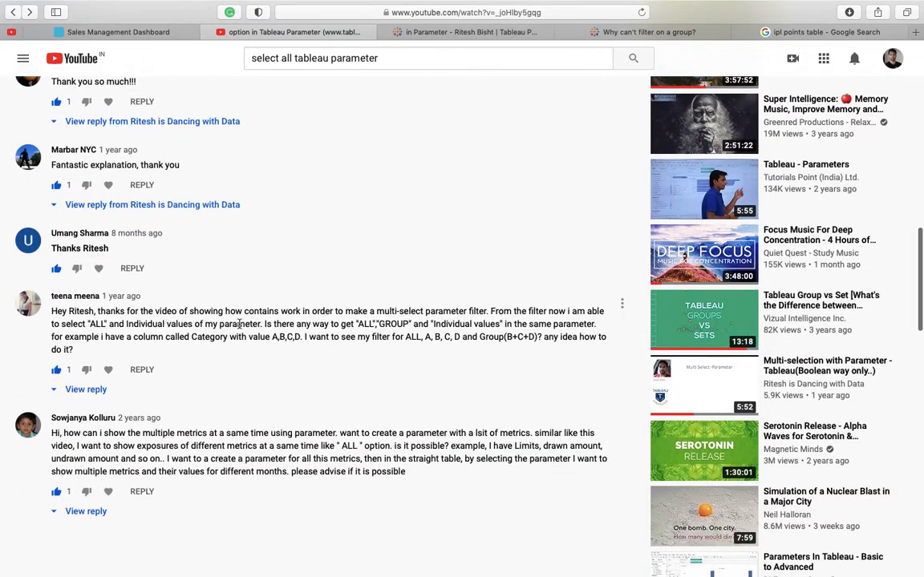
scroll("down", 3)
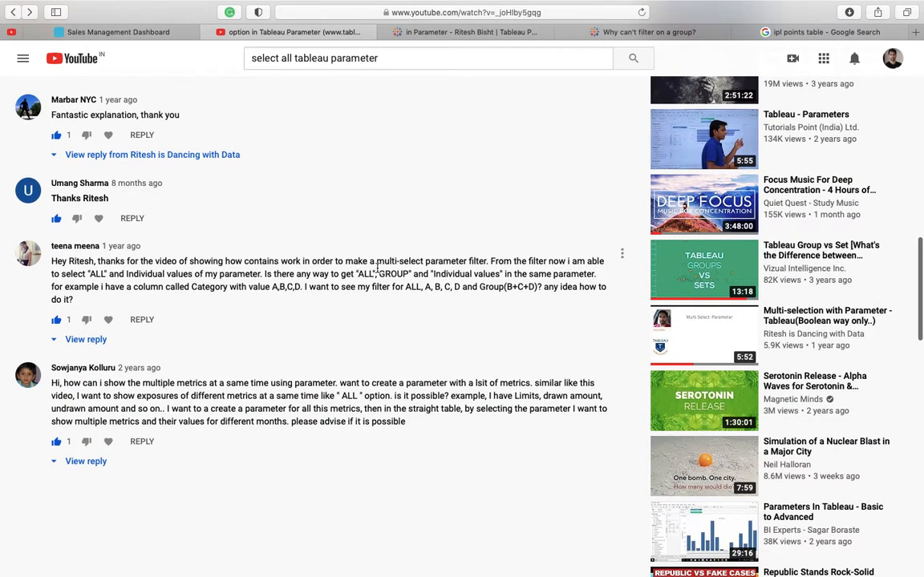
mouse_move(558, 263)
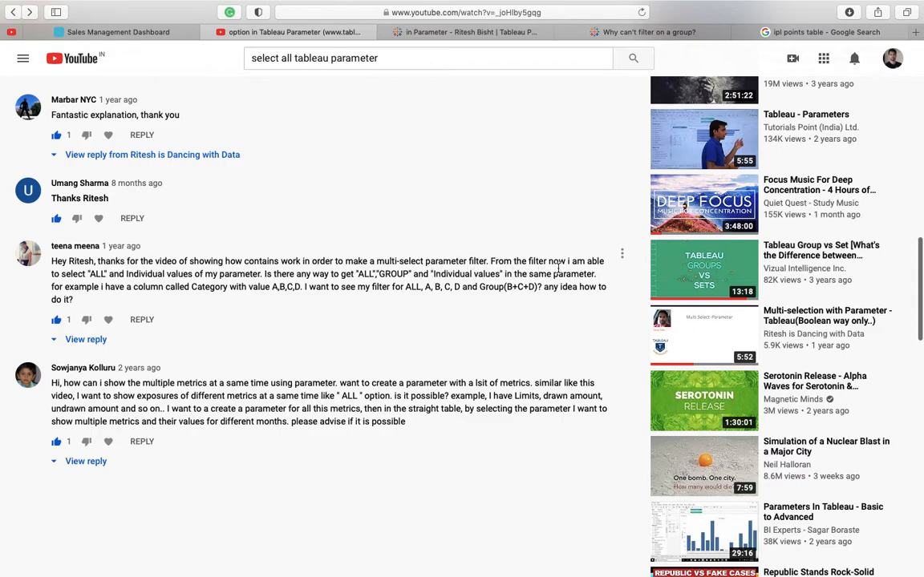
mouse_move(180, 291)
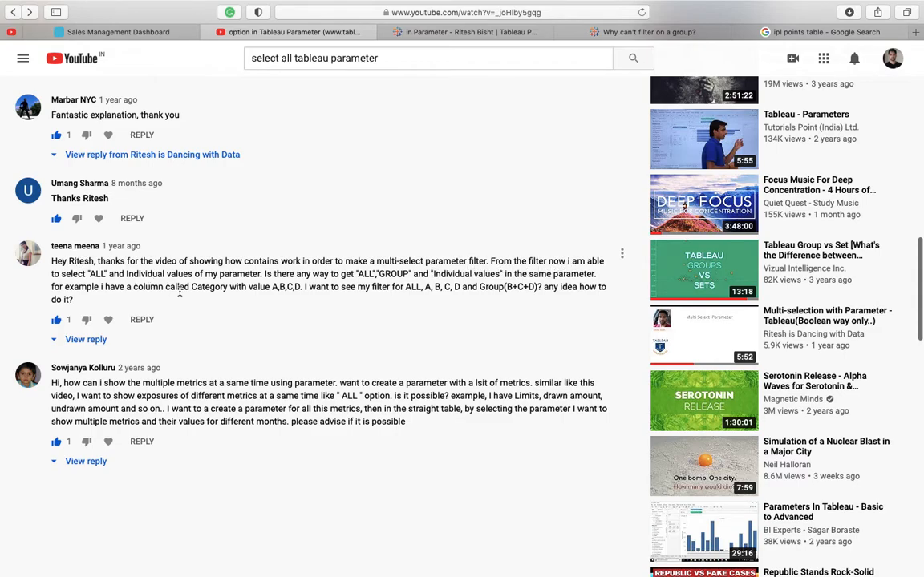
mouse_move(358, 287)
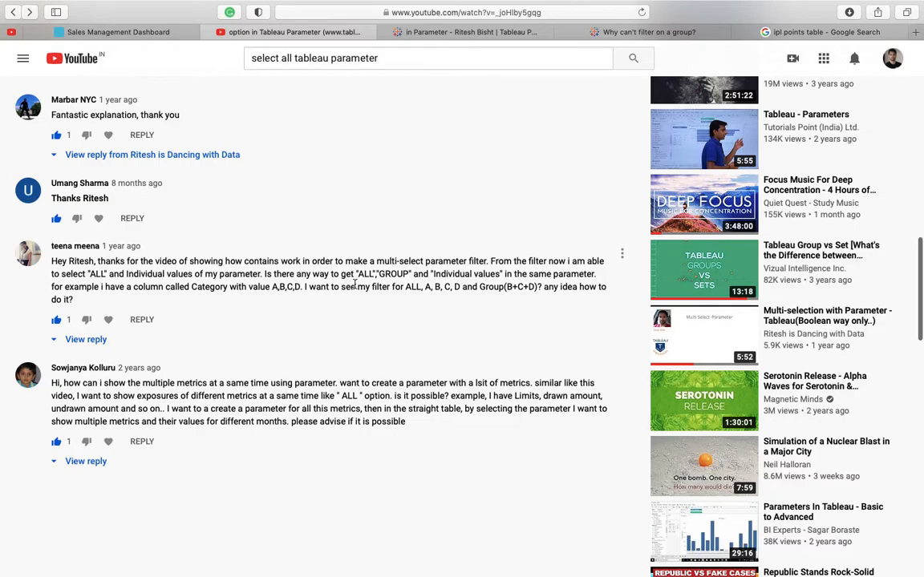
mouse_move(393, 286)
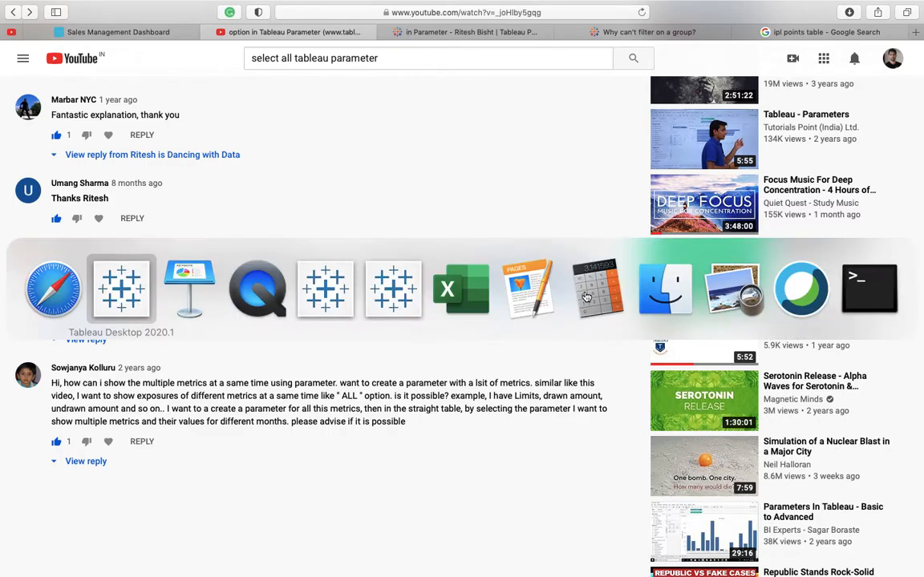
Step: Back in Tableau, reopen the State Parameter settings to confirm All, states and SGroup, then close unchanged
left_click(122, 288)
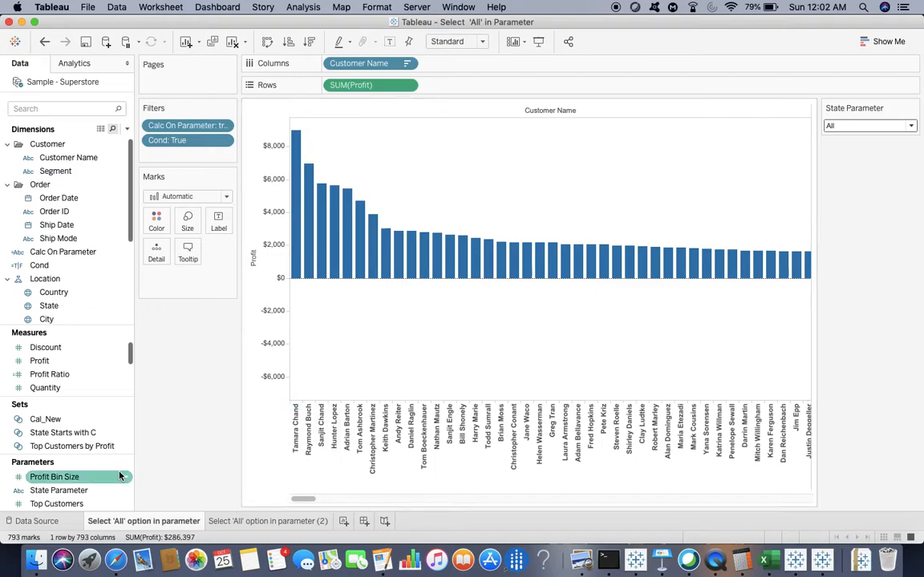
right_click(57, 491)
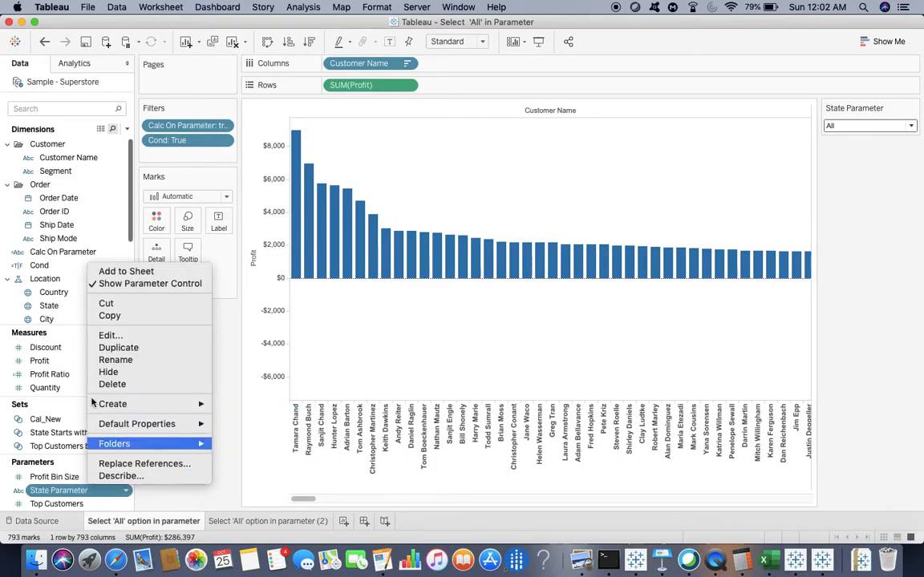
mouse_move(109, 335)
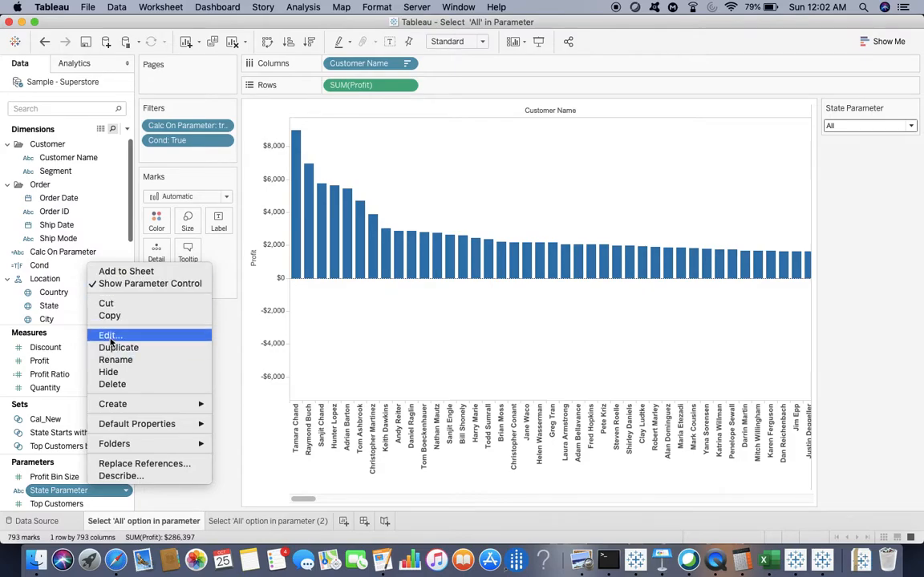
left_click(109, 336)
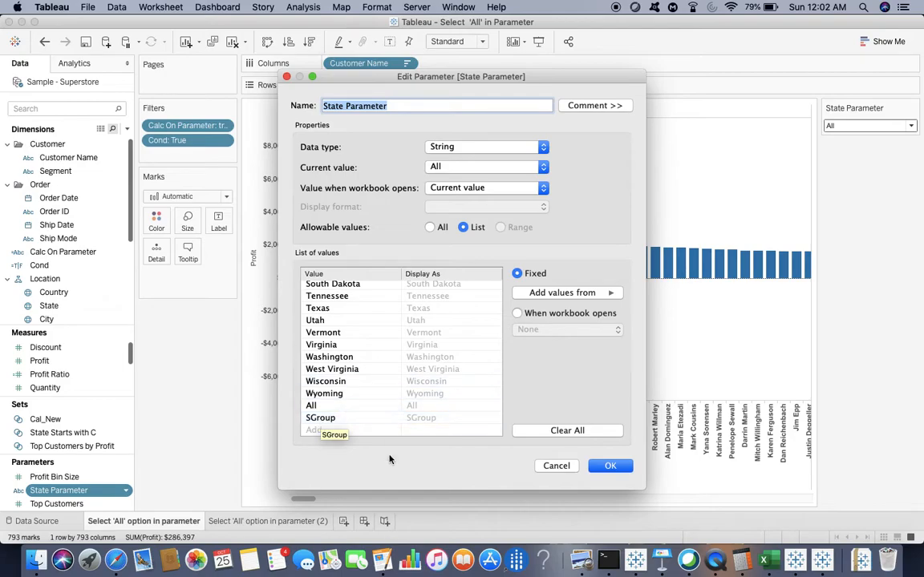
left_click(609, 465)
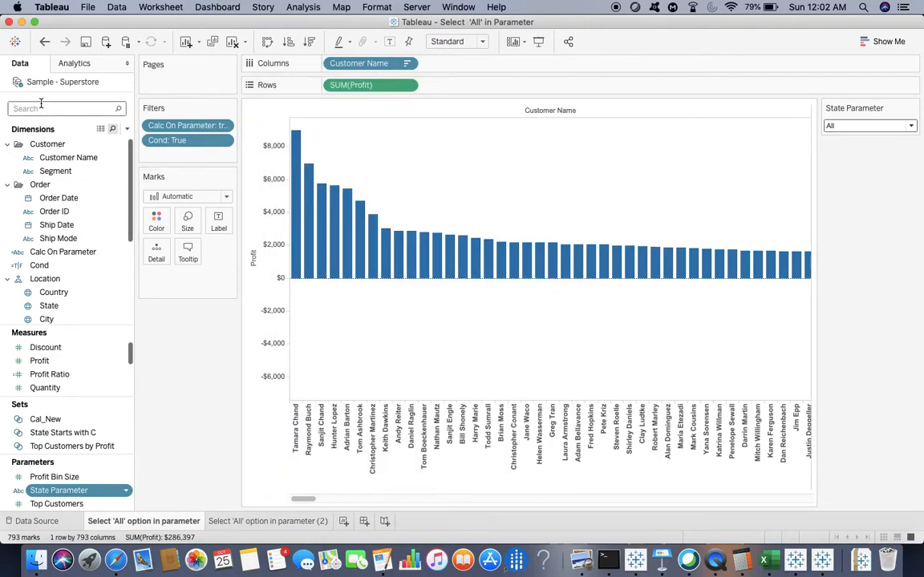
Step: Search 'cal' and review the Calc On Parameter formula's All, State and SGroup conditions without changes
type("cal")
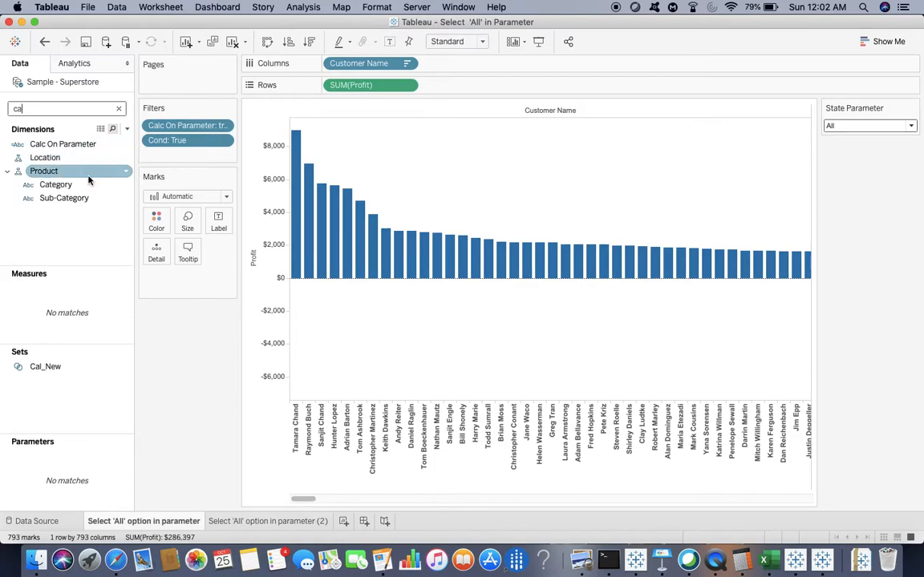
right_click(61, 145)
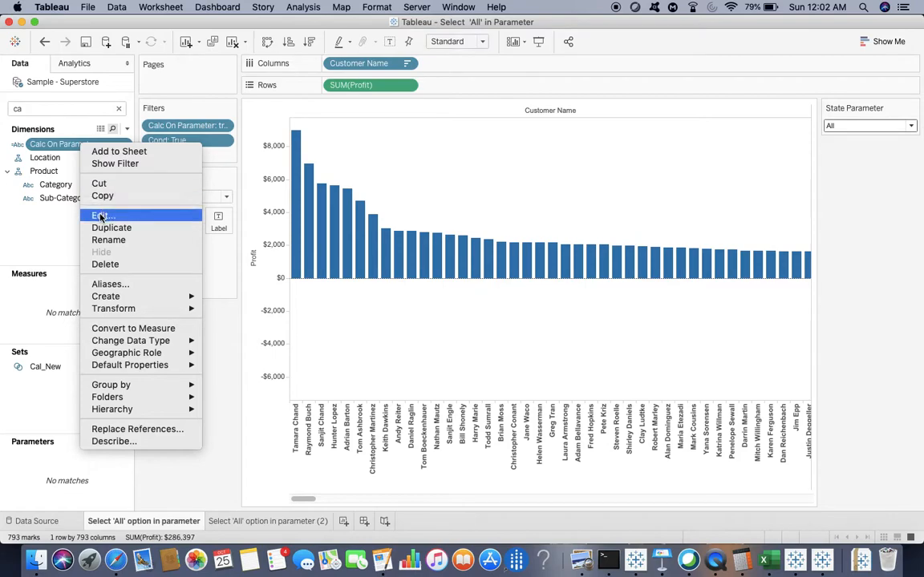
left_click(101, 215)
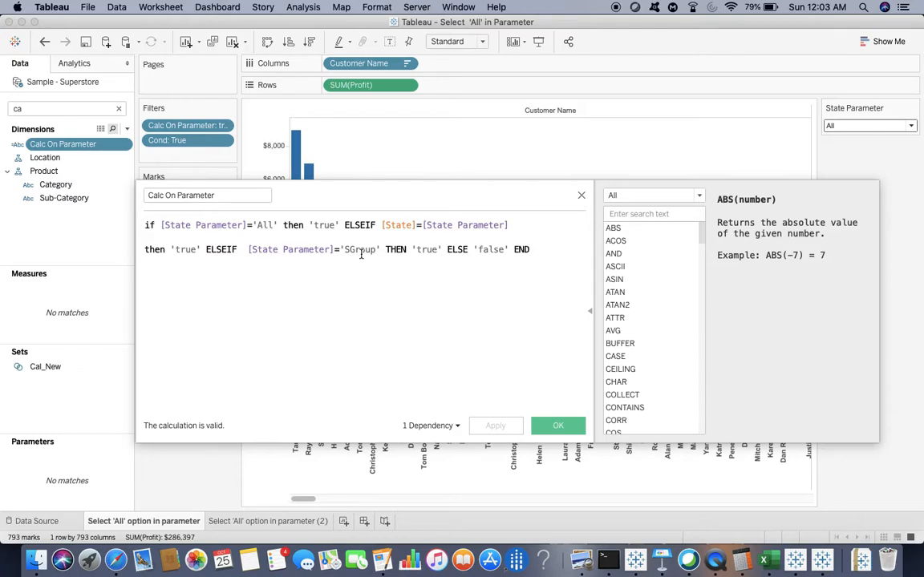
left_click(558, 425)
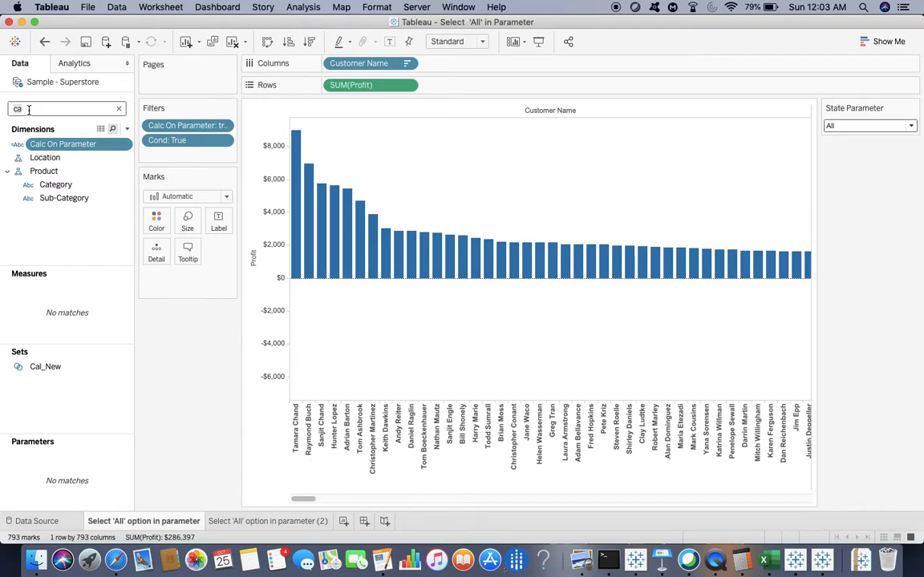
Step: Search 'cond' and extend the Cond calculation with else [State]!='0' so non-SGroup keeps every state, then save it
type("cond")
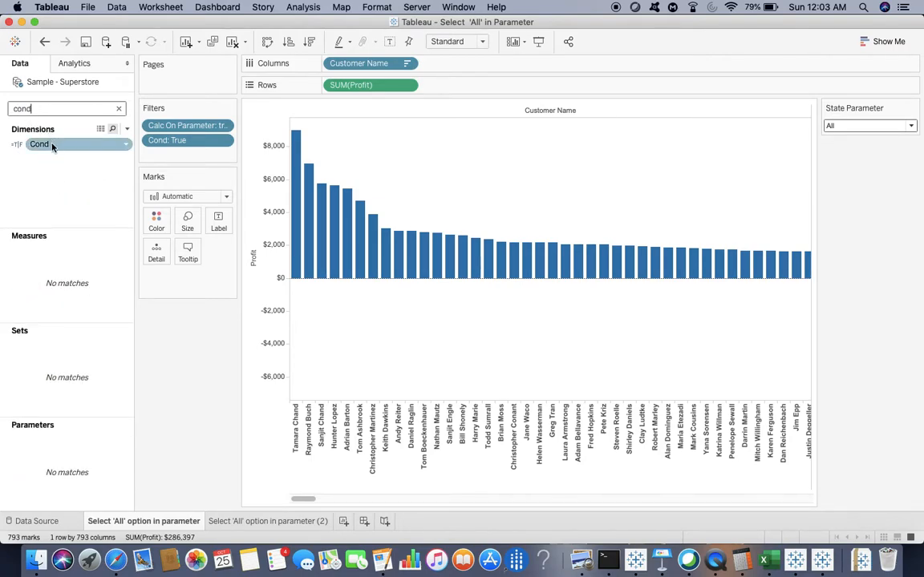
right_click(52, 144)
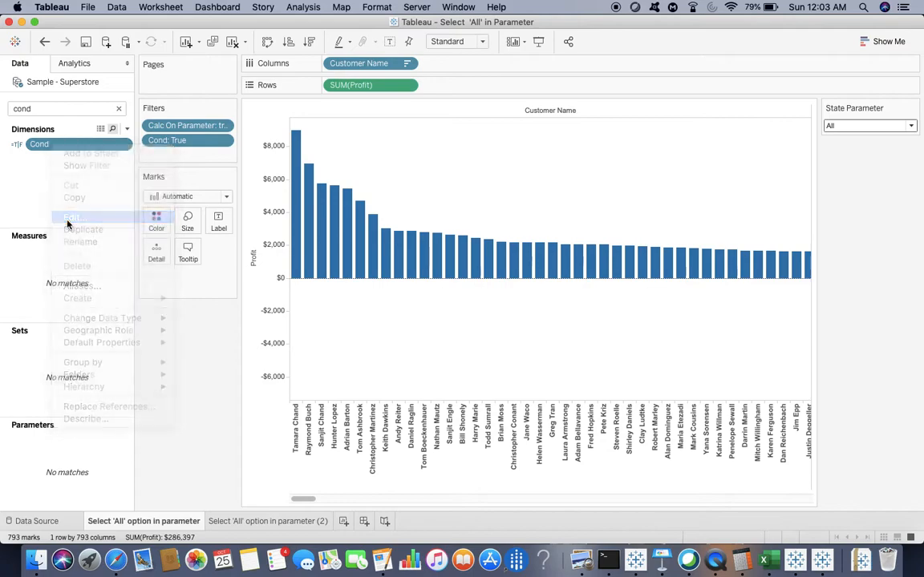
left_click(68, 216)
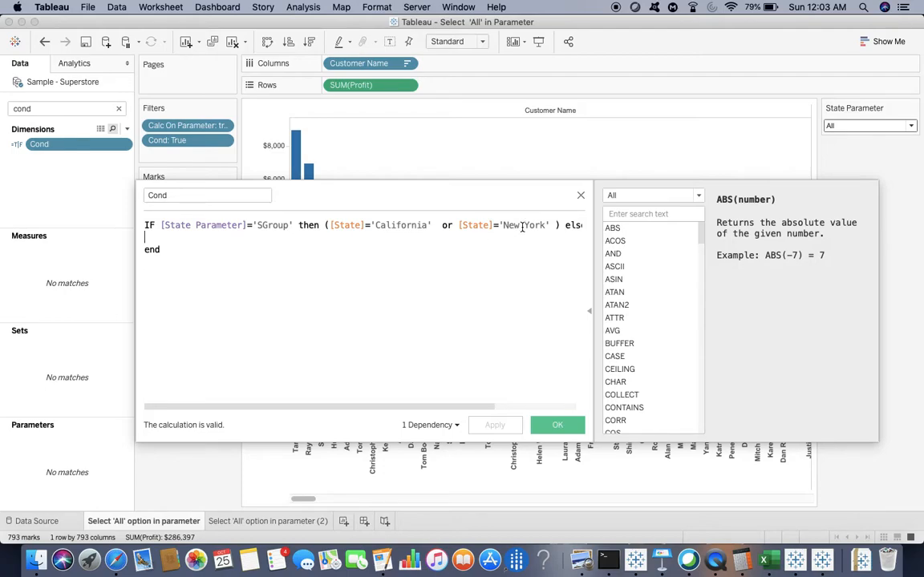
type("else [State]!='0'")
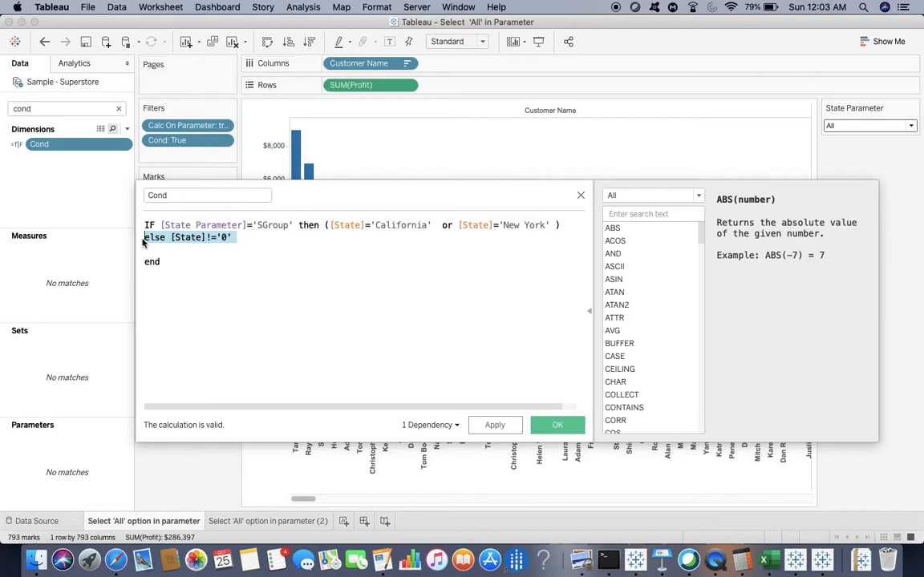
mouse_move(218, 245)
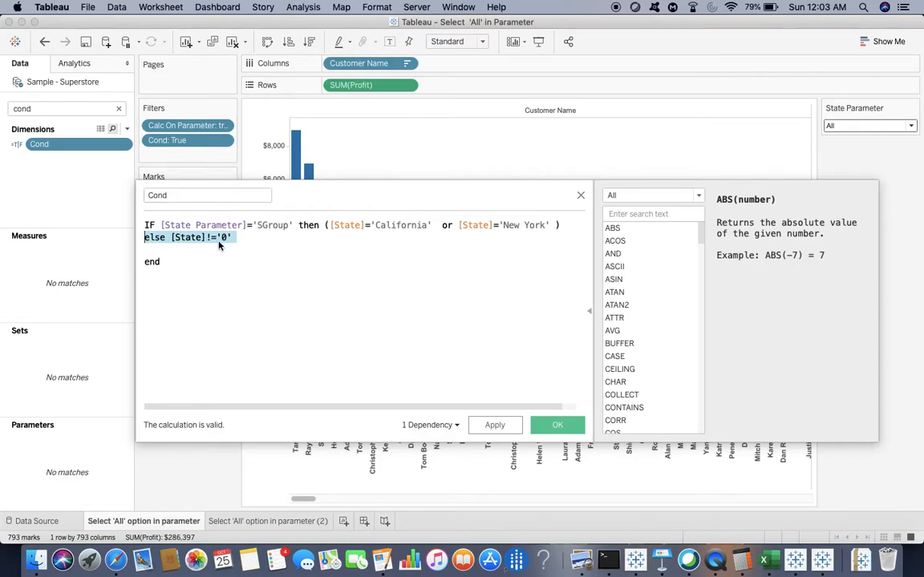
left_click(244, 238)
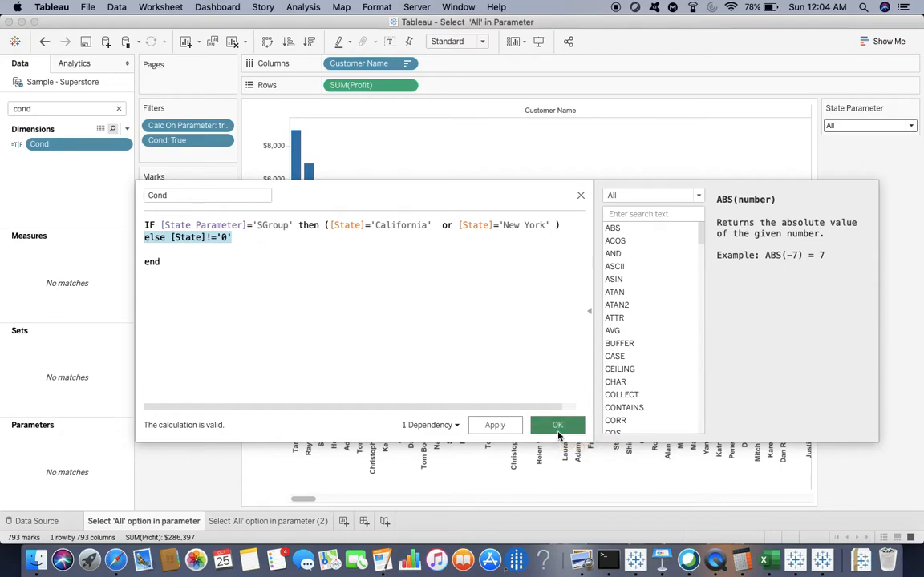
left_click(557, 425)
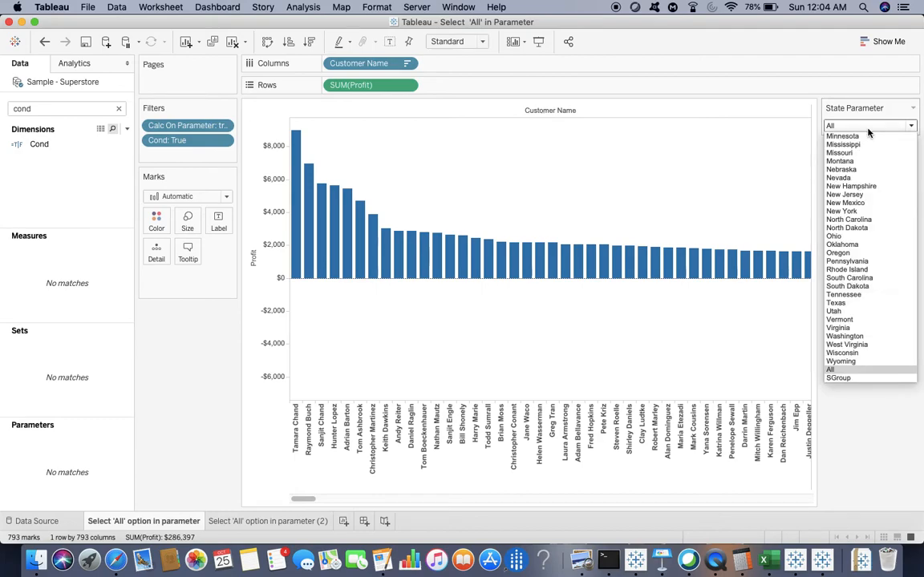
mouse_move(844, 380)
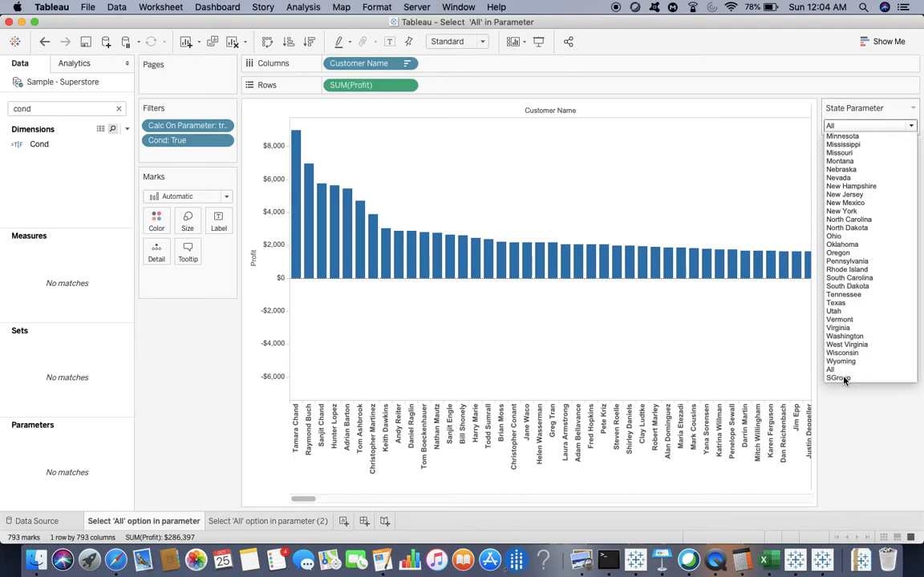
Step: Set the State Parameter to SGroup so the chart shows only the California and New York customers
left_click(837, 378)
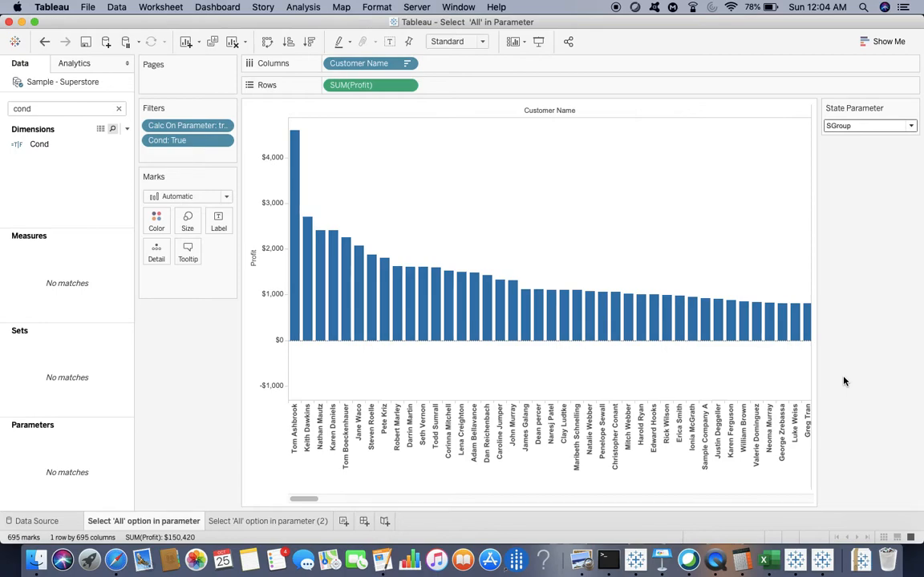
mouse_move(291, 260)
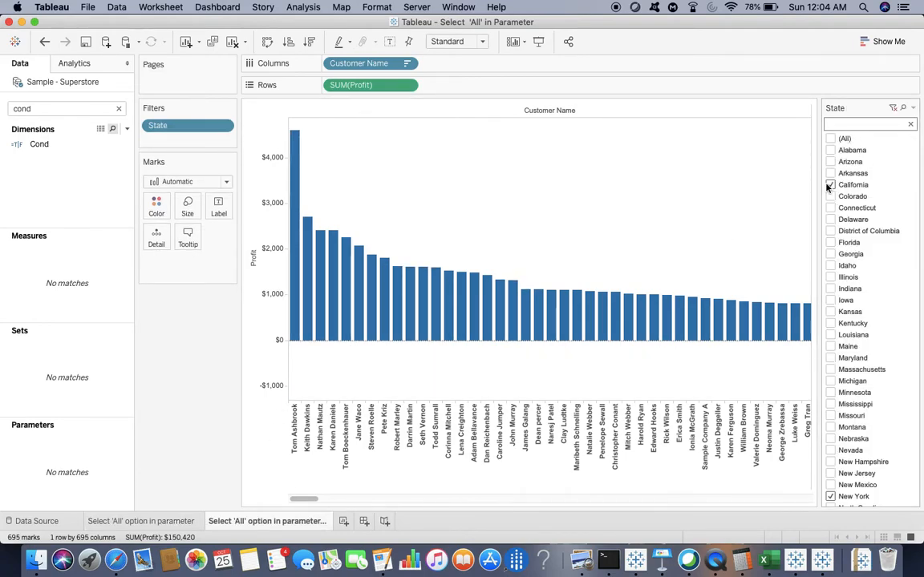
Step: Scroll the second sheet's State filter list to confirm only California and New York are kept
scroll("down", 3)
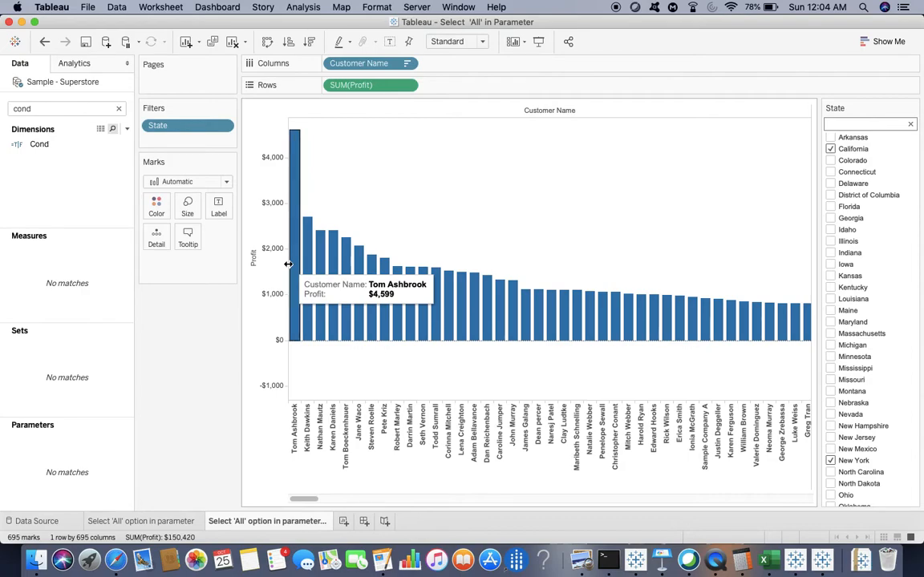
mouse_move(306, 268)
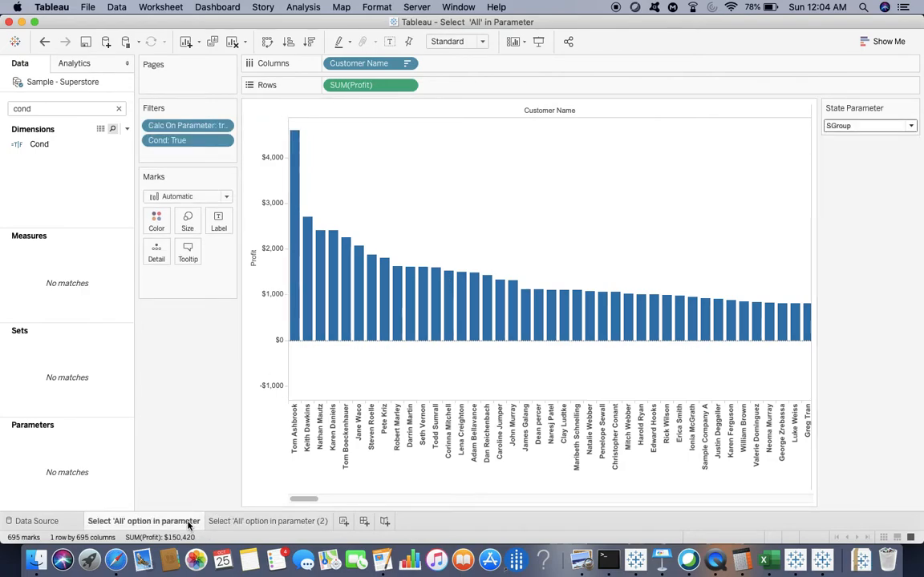
mouse_move(295, 249)
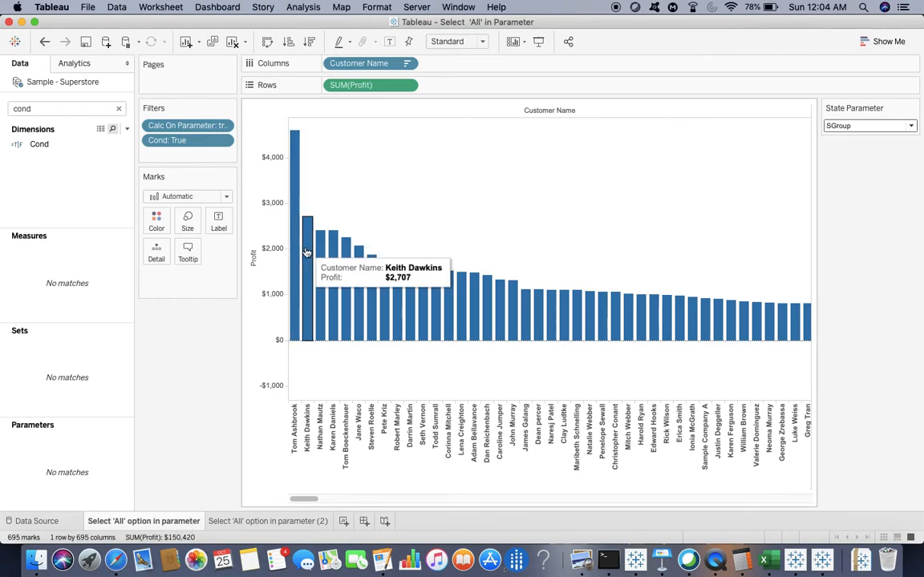
mouse_move(447, 359)
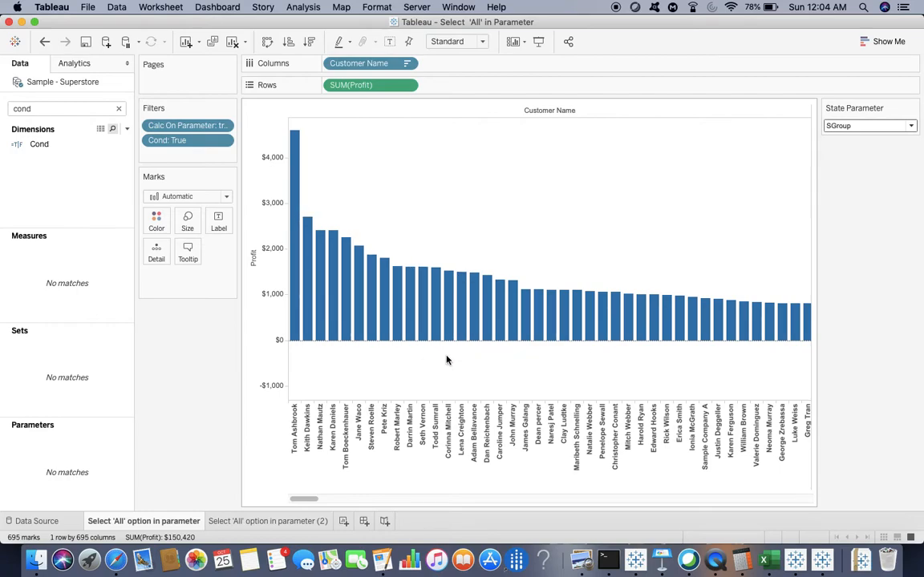